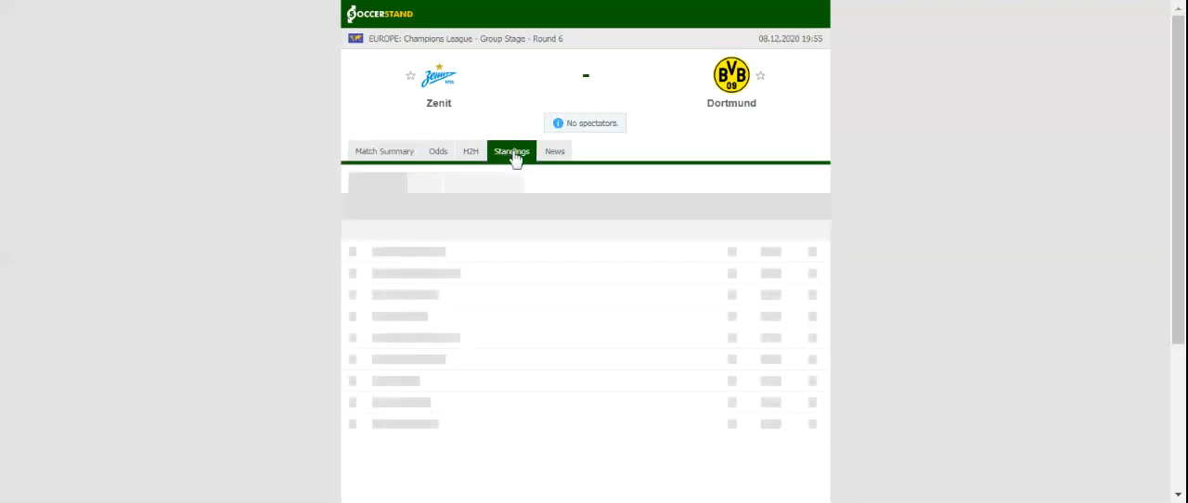
# Step: Show the Group F standings for the Zenit vs Dortmund Champions League match
pyautogui.click(512, 151)
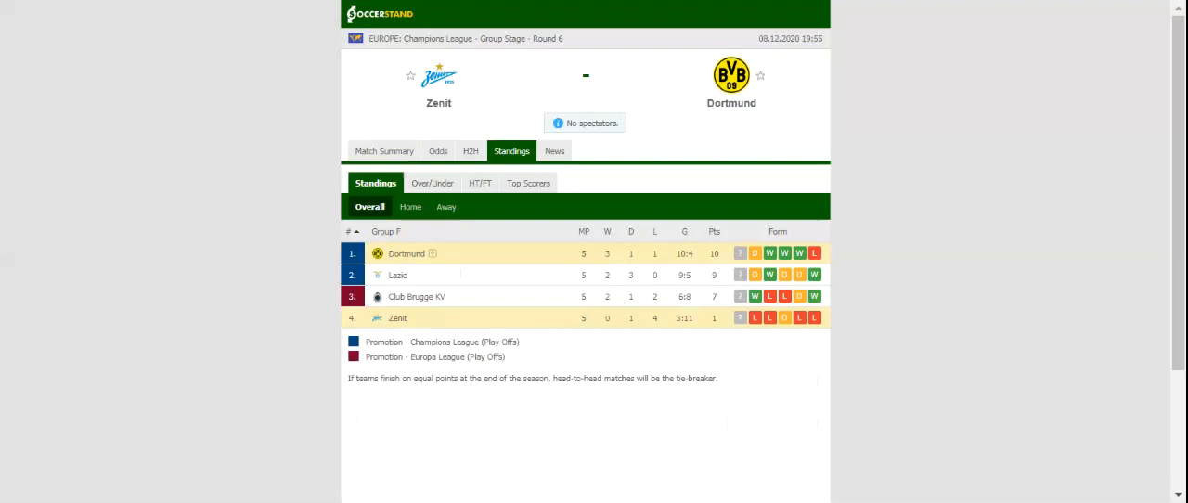
# Step: Show the H2H view with each team's last five matches and head-to-head results
pyautogui.click(472, 151)
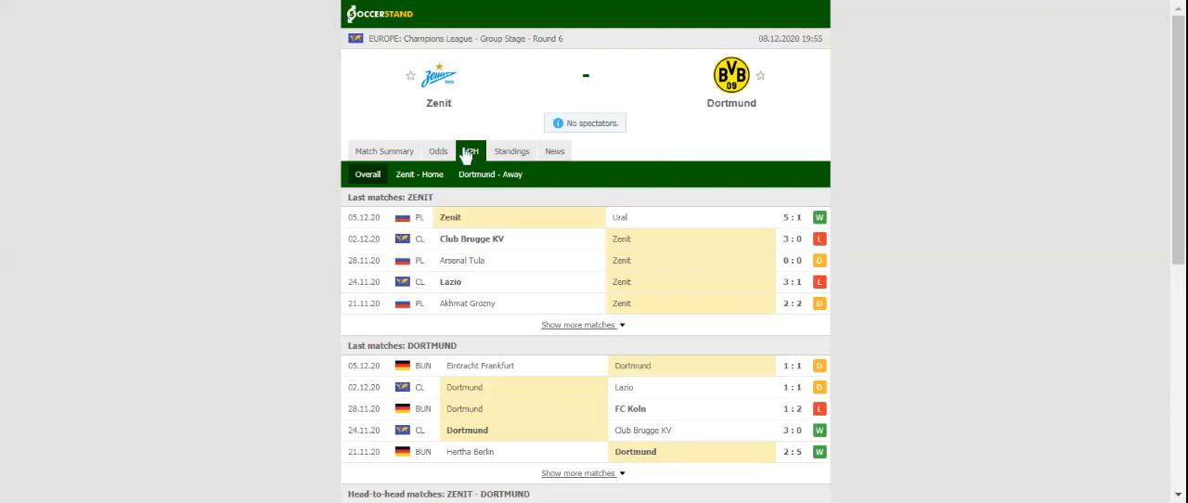